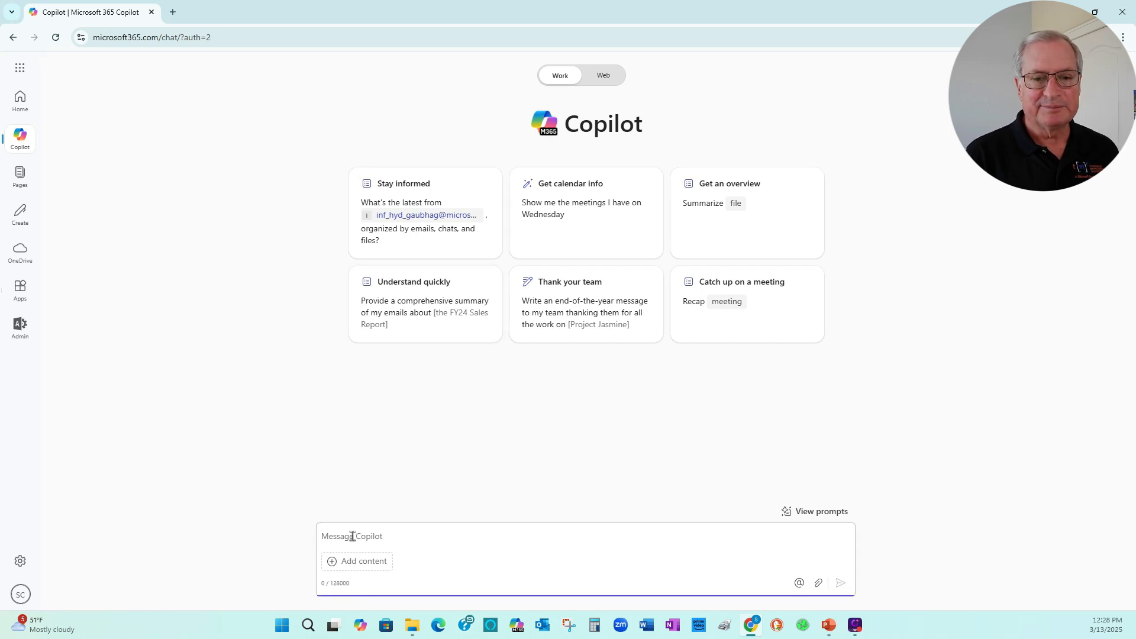
- Draft the prompt 'Show all Teams messages from past 5 months.' without sending it
type("Show all Teams messages from past 5 months.")
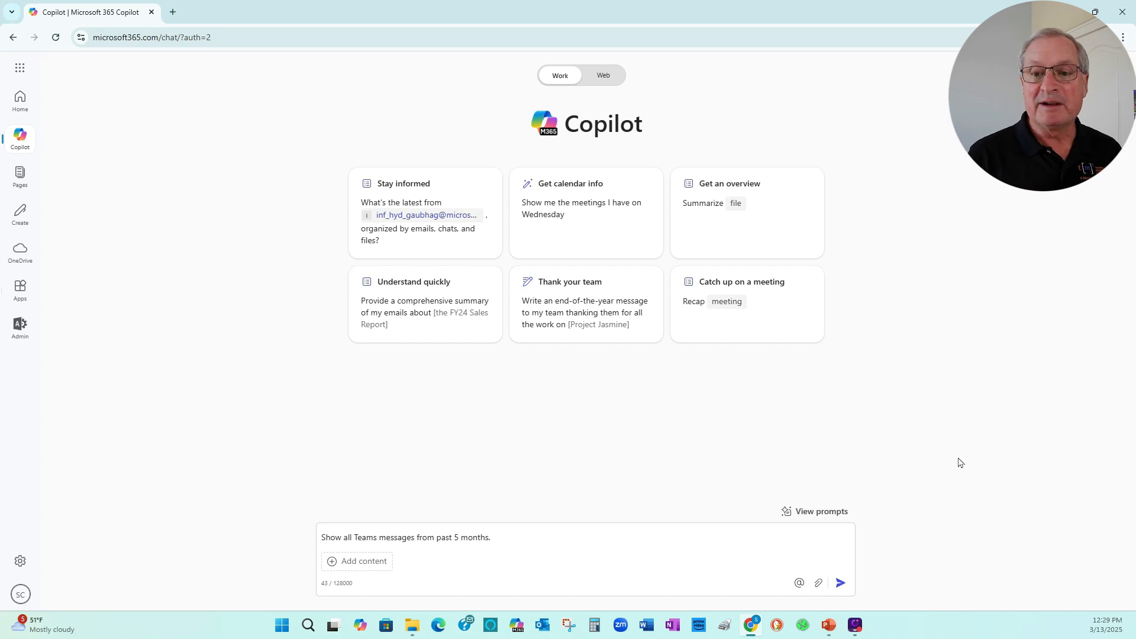
- Send the prompt and receive a five-topic summary of past-five-month Teams messages
left_click(840, 582)
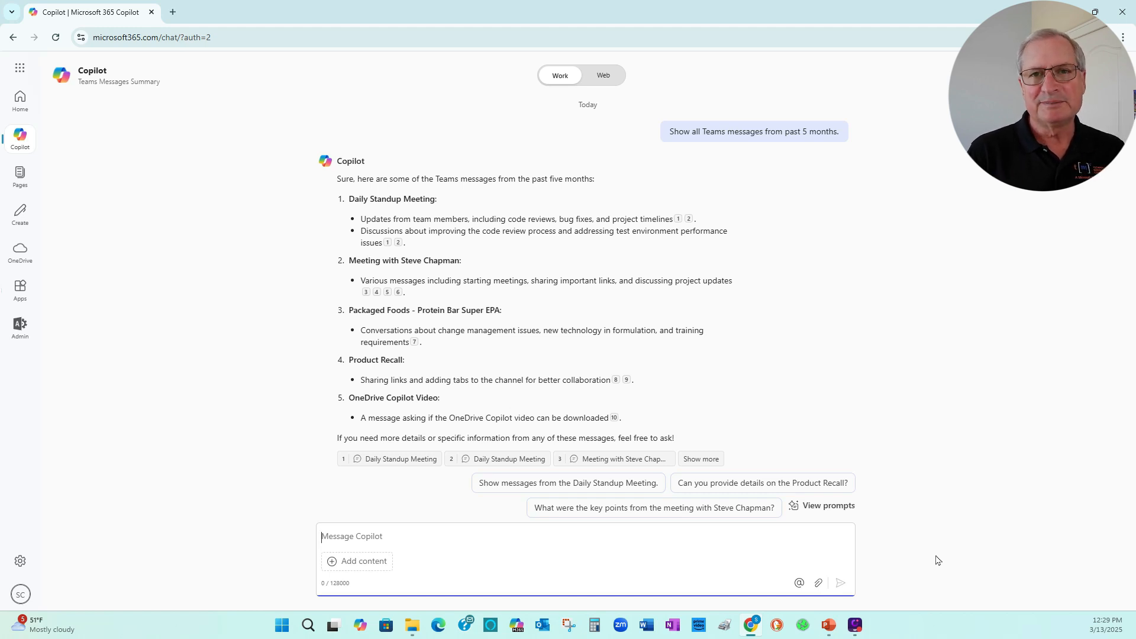
mouse_move(387, 242)
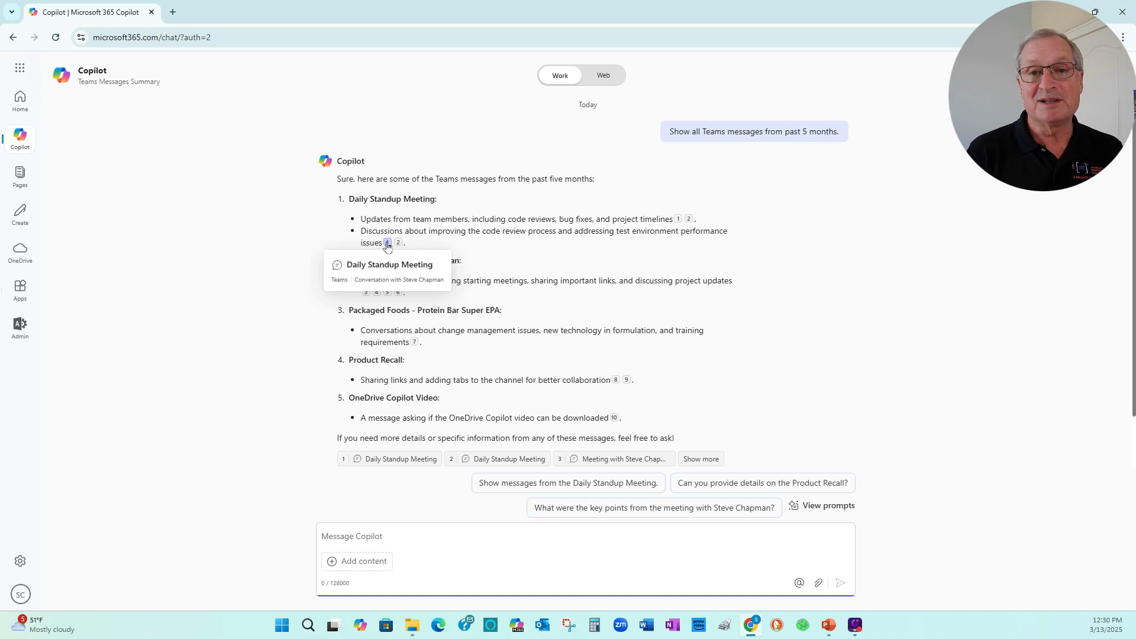
mouse_move(694, 384)
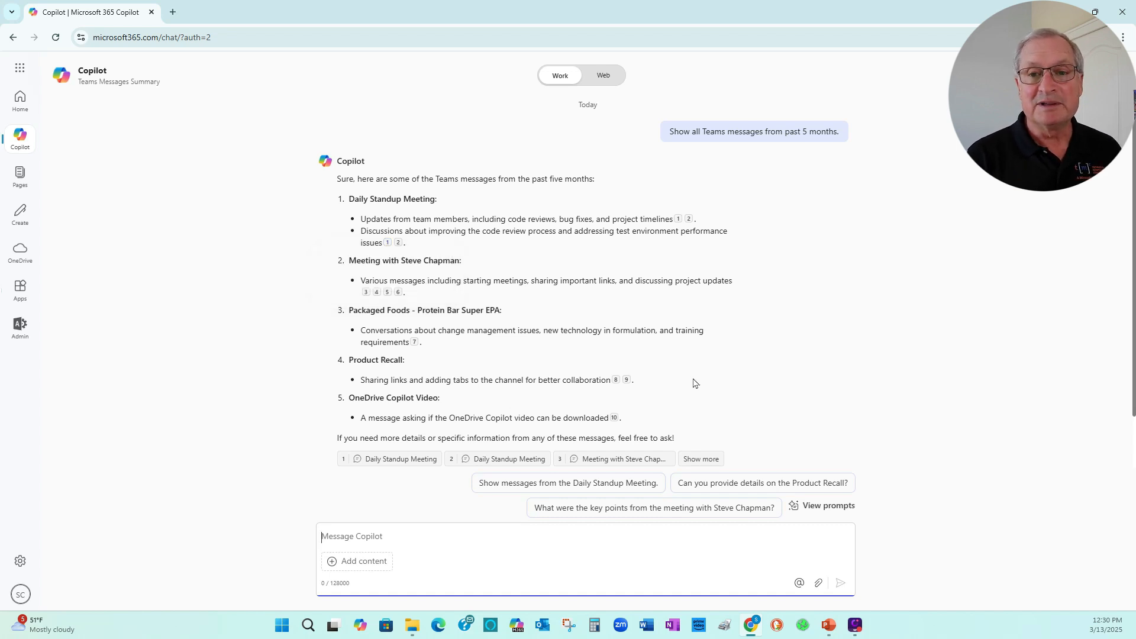
mouse_move(809, 405)
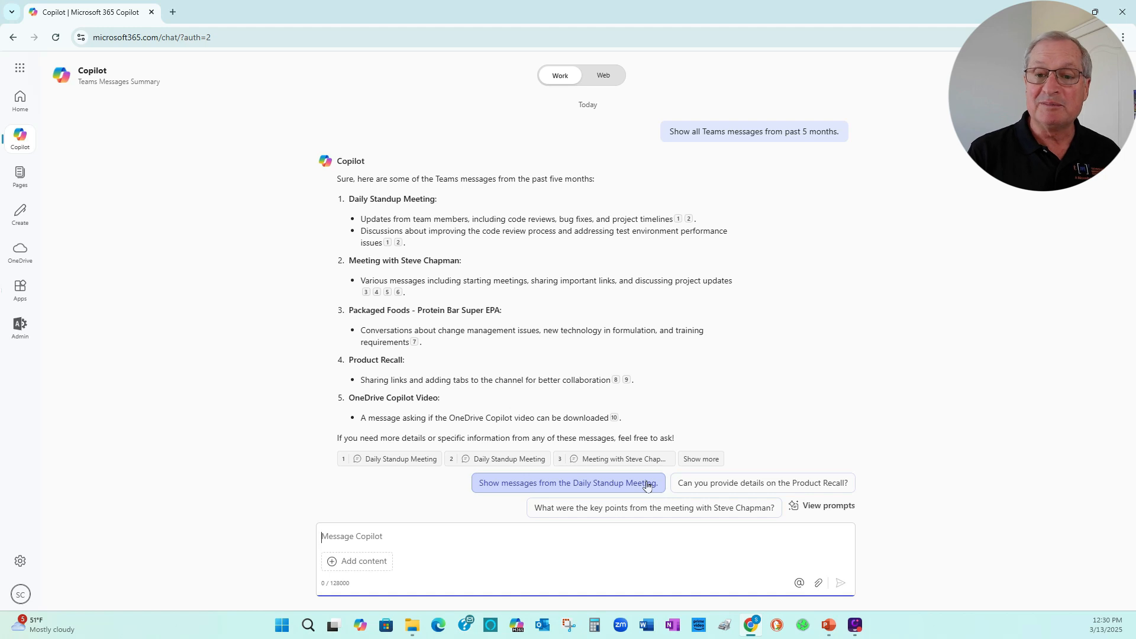
mouse_move(630, 536)
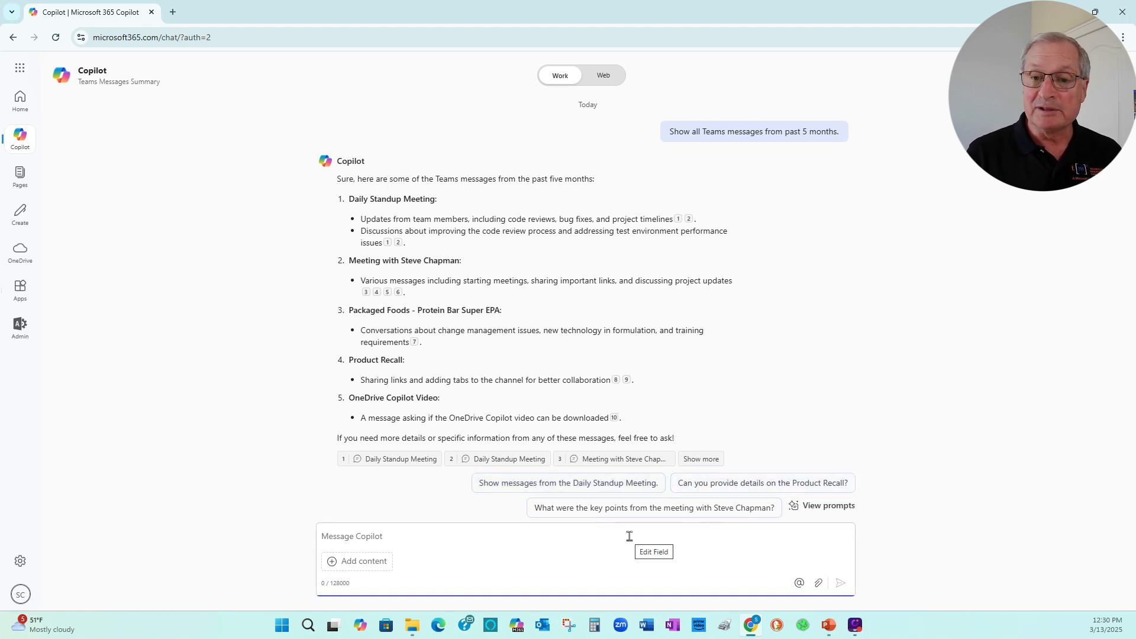
mouse_move(699, 495)
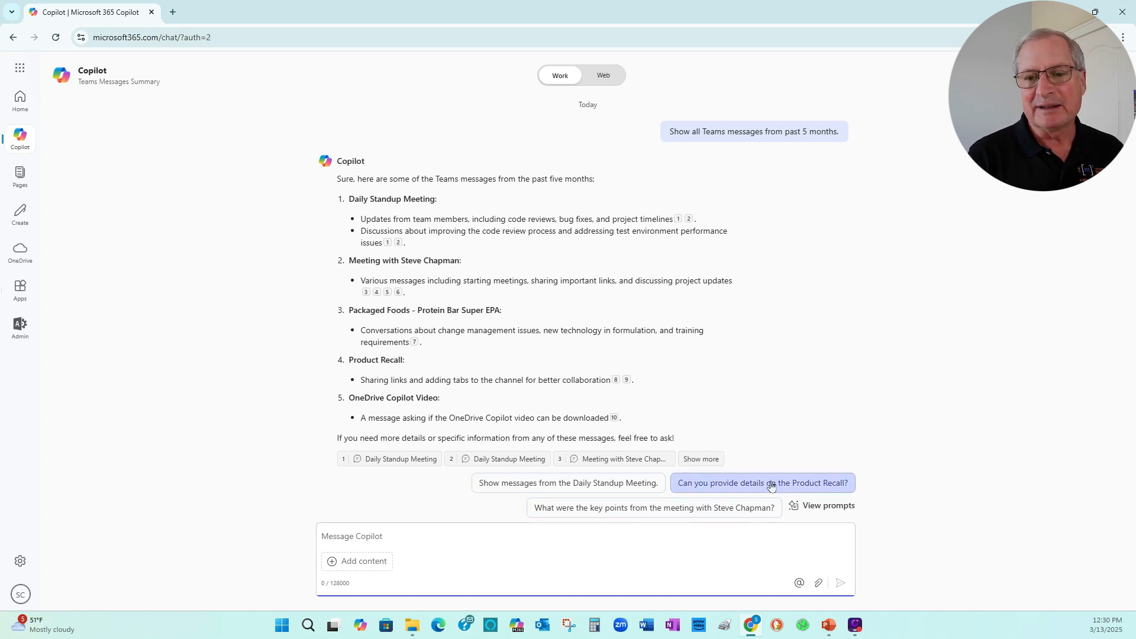
- Ask the suggested follow-up 'Can you provide details on the Product Recall?'
left_click(762, 483)
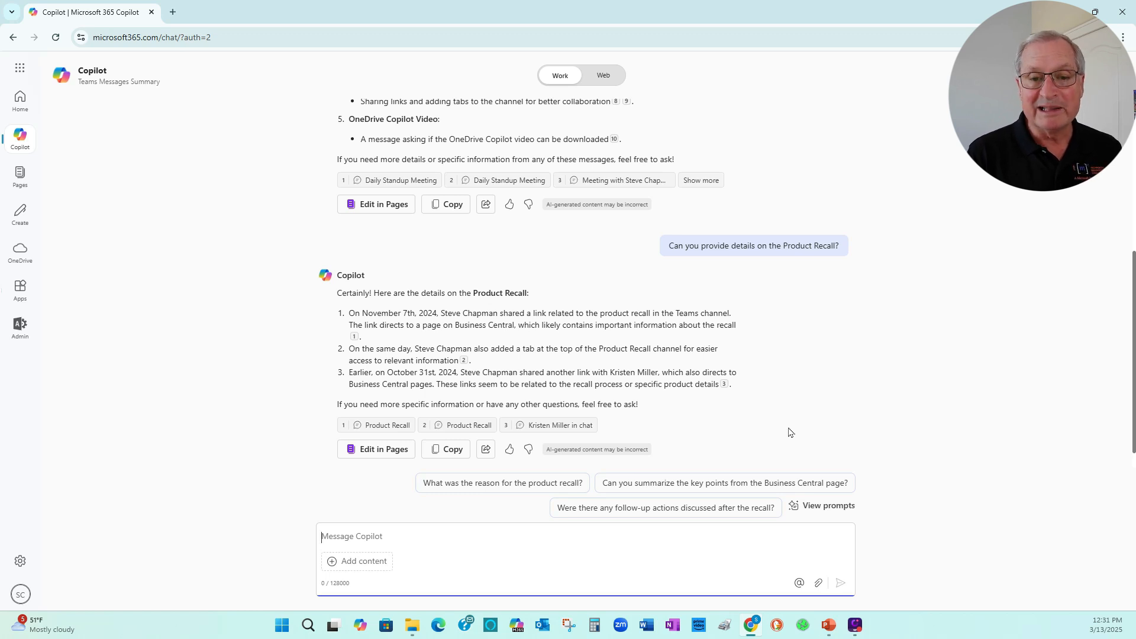
mouse_move(536, 486)
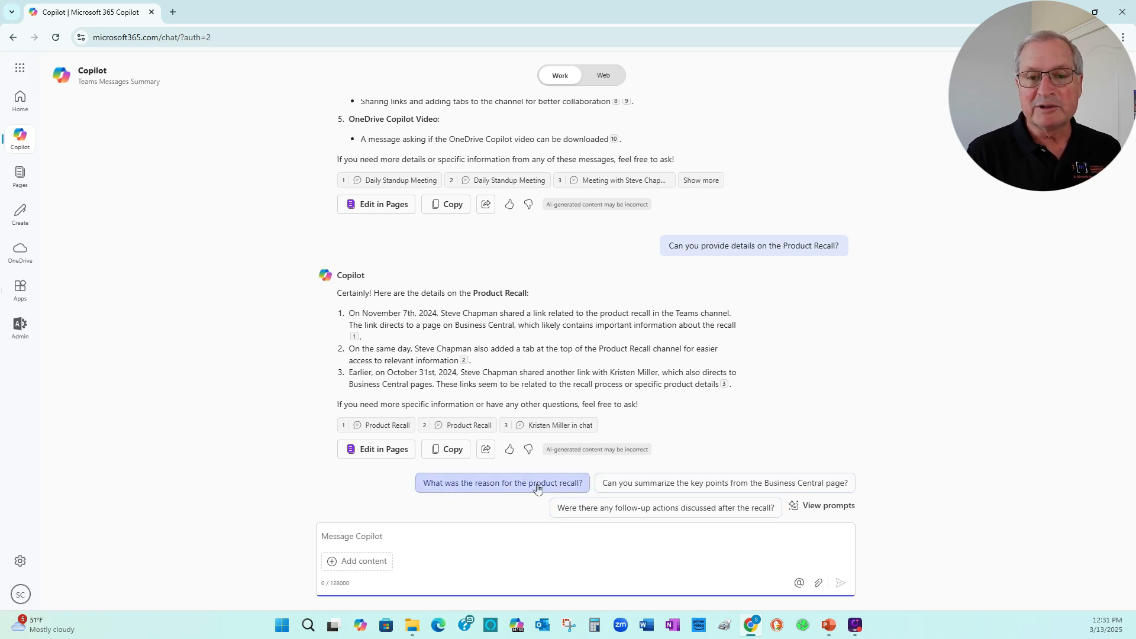
- Ask 'What was the reason for the product recall?' and review the eight-step recall process answer
left_click(501, 483)
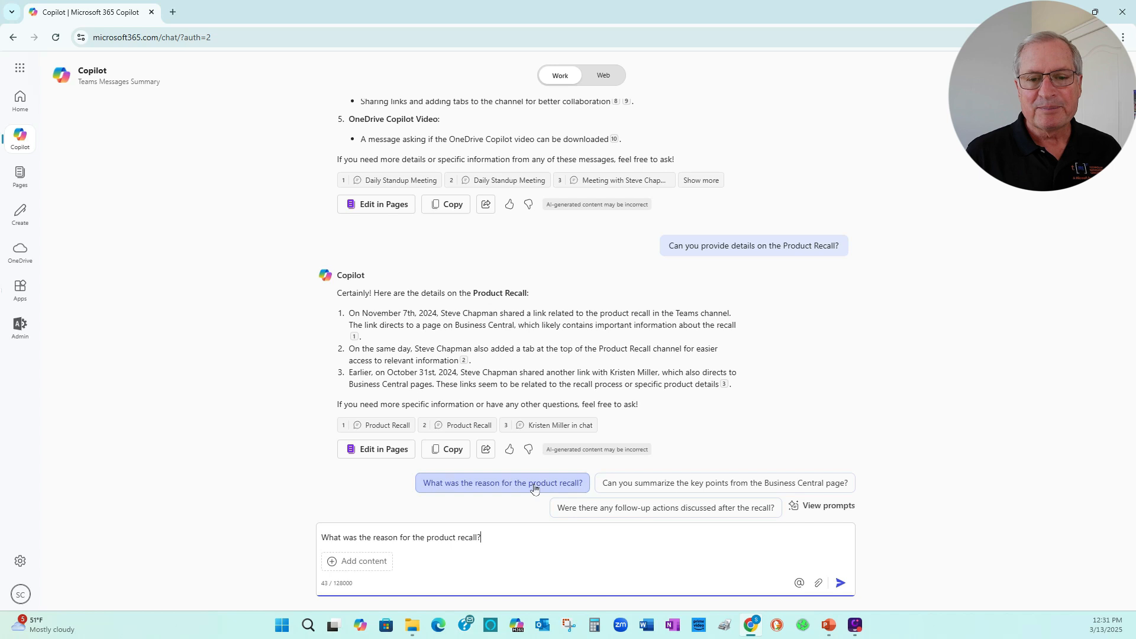
left_click(503, 483)
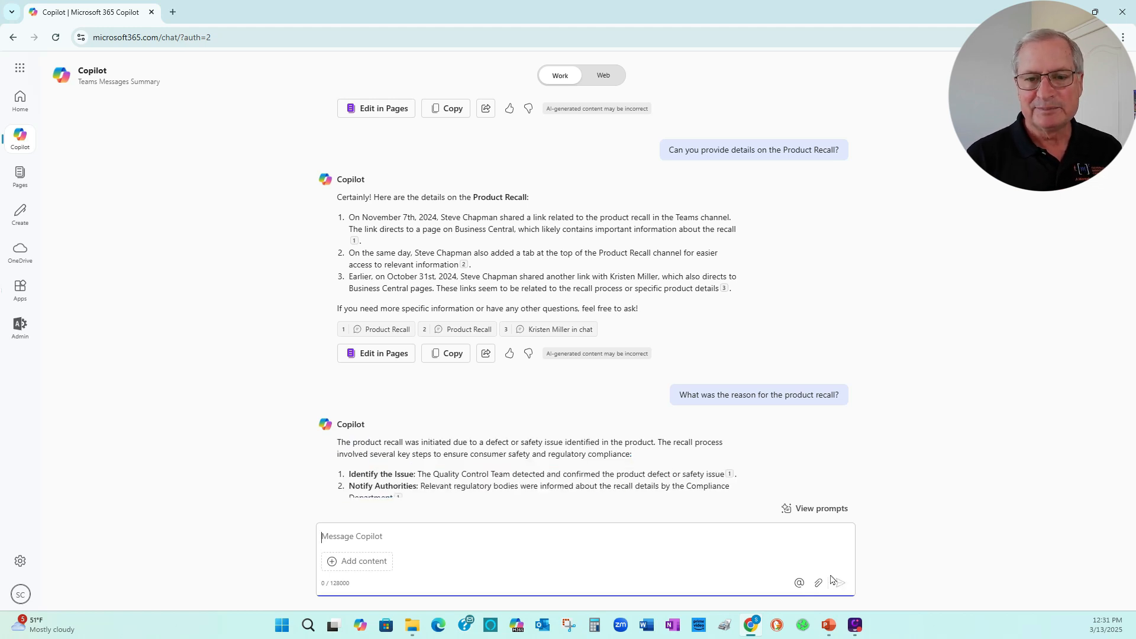
scroll("down", 3)
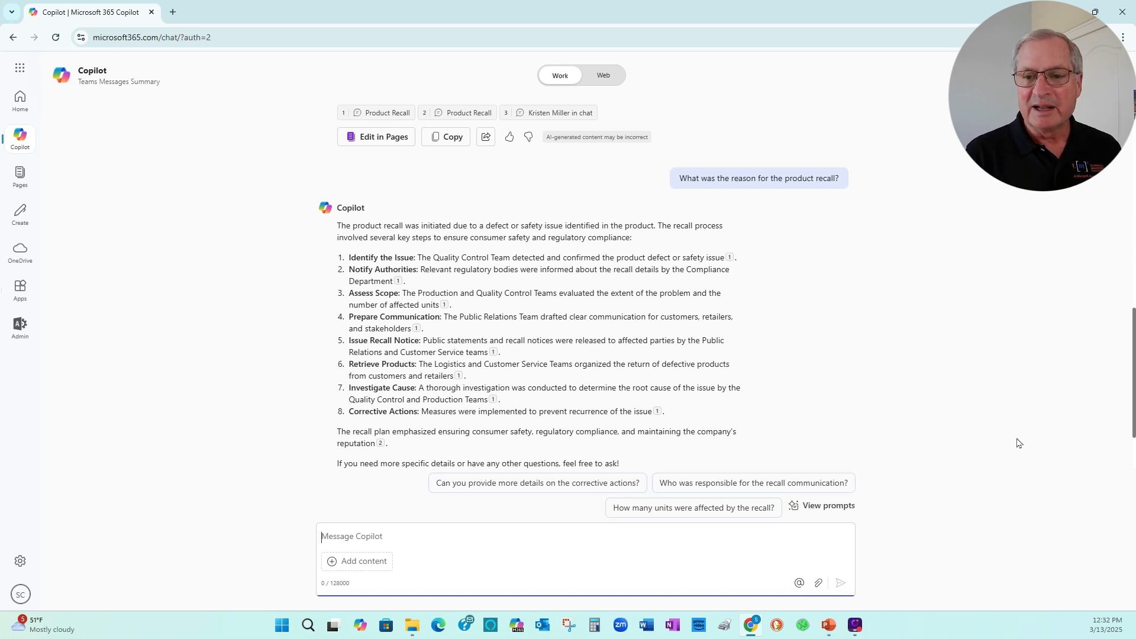
mouse_move(876, 494)
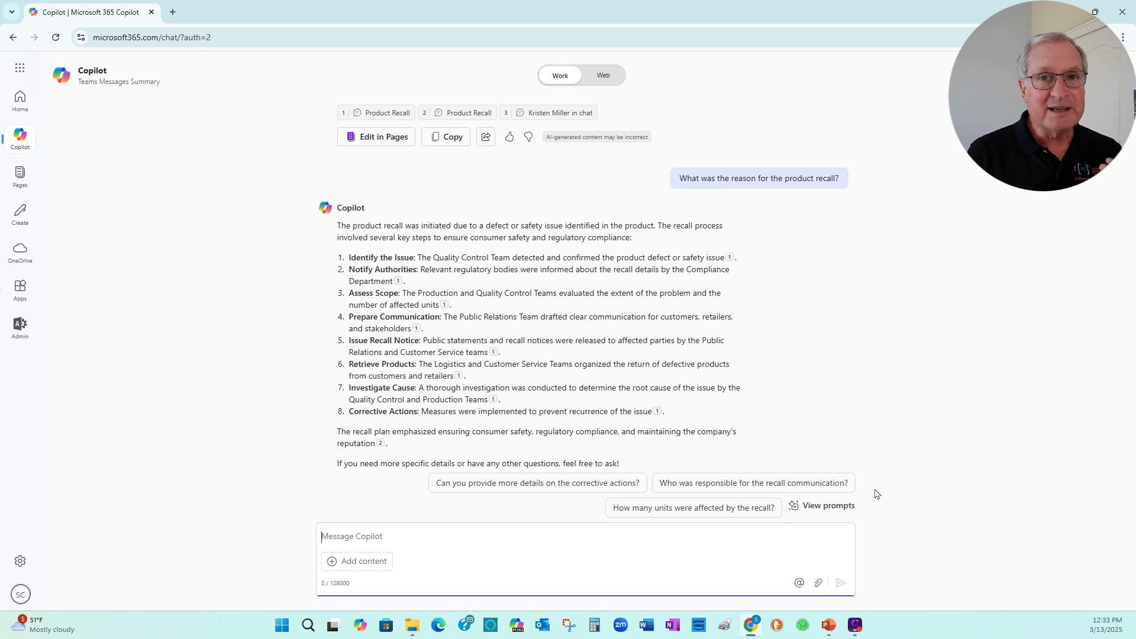
mouse_move(752, 529)
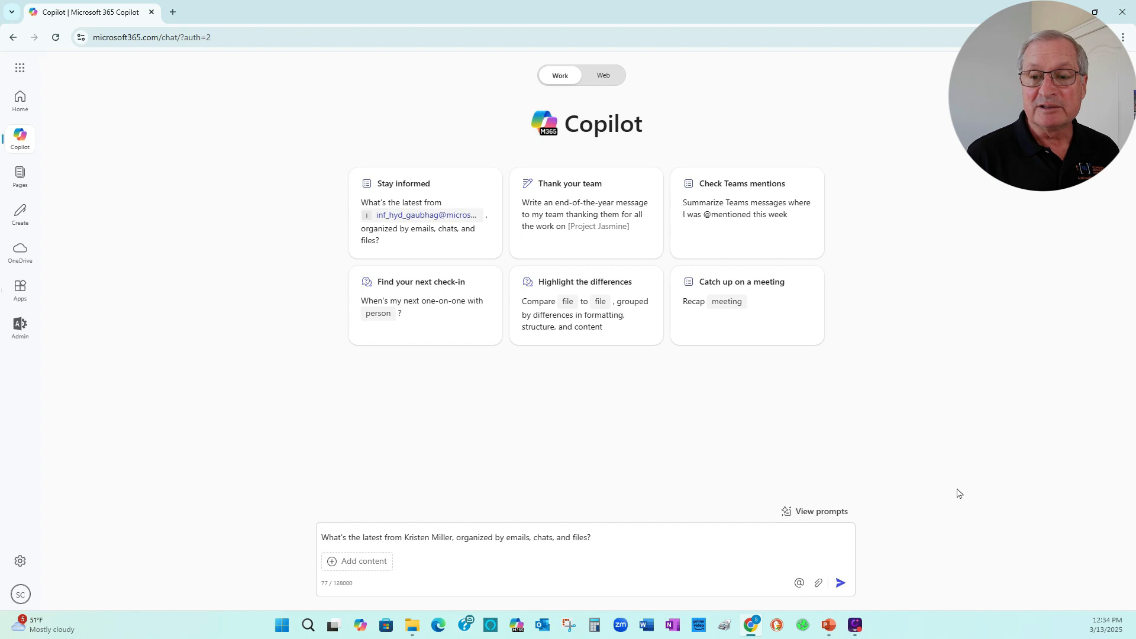
left_click(840, 582)
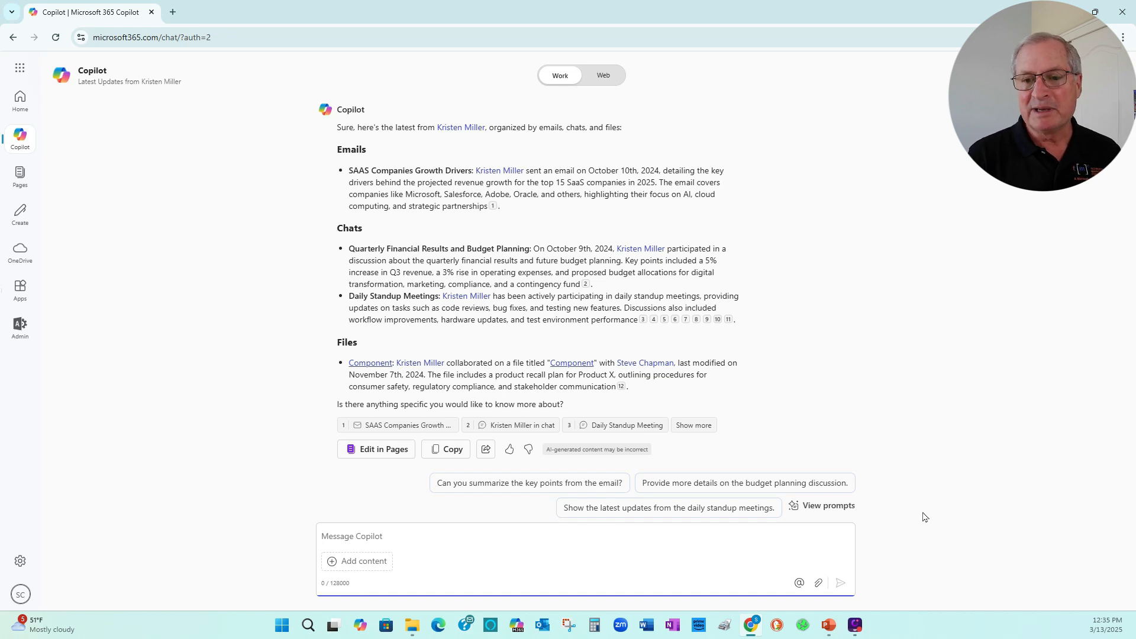
mouse_move(661, 511)
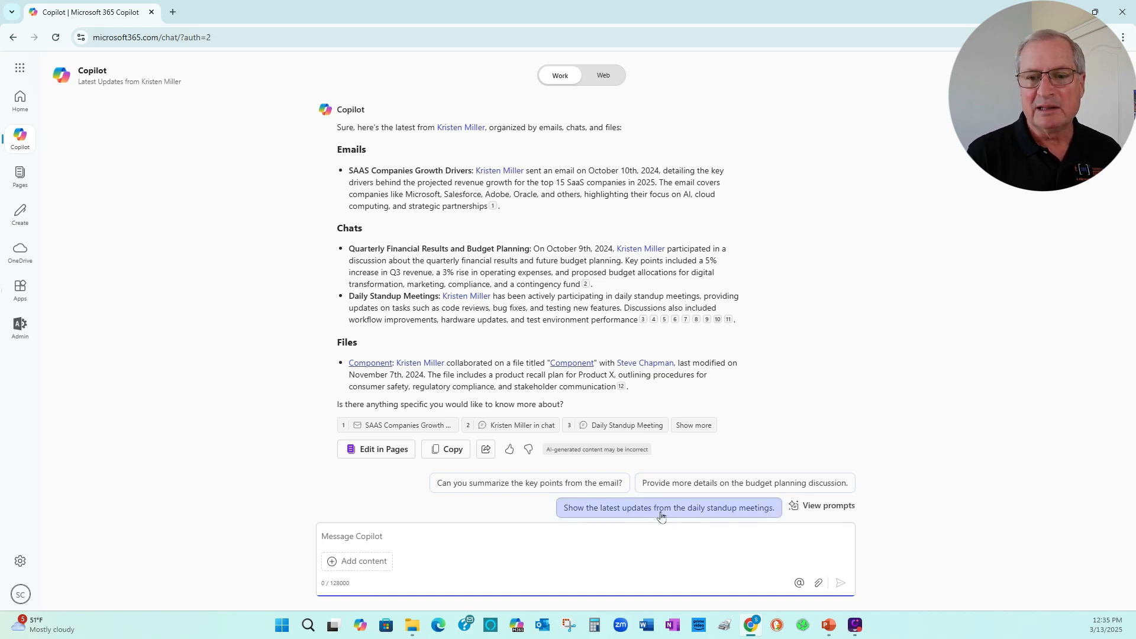
- Ask for the latest daily standup meeting updates, then open the cited Daily Standup Meeting chat in Teams
left_click(669, 507)
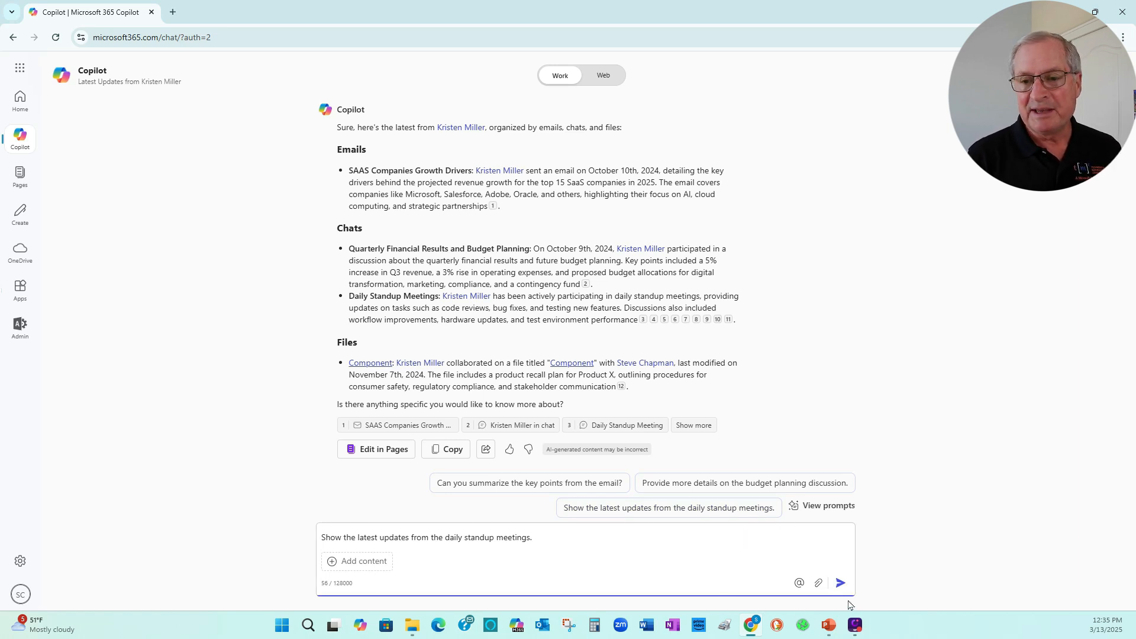
left_click(840, 582)
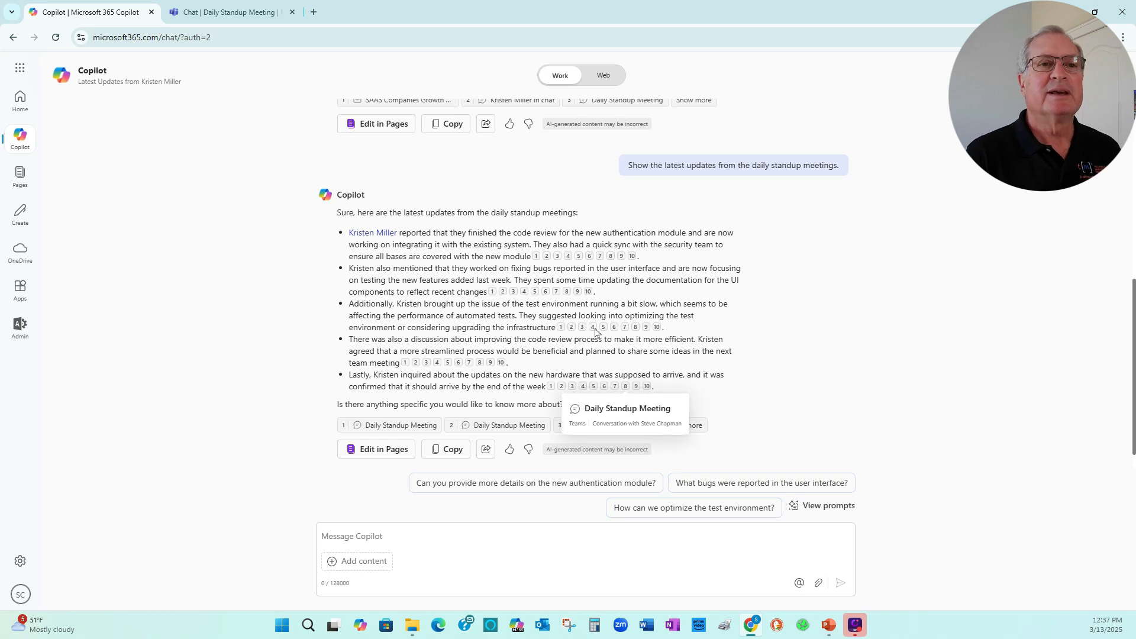
left_click(225, 12)
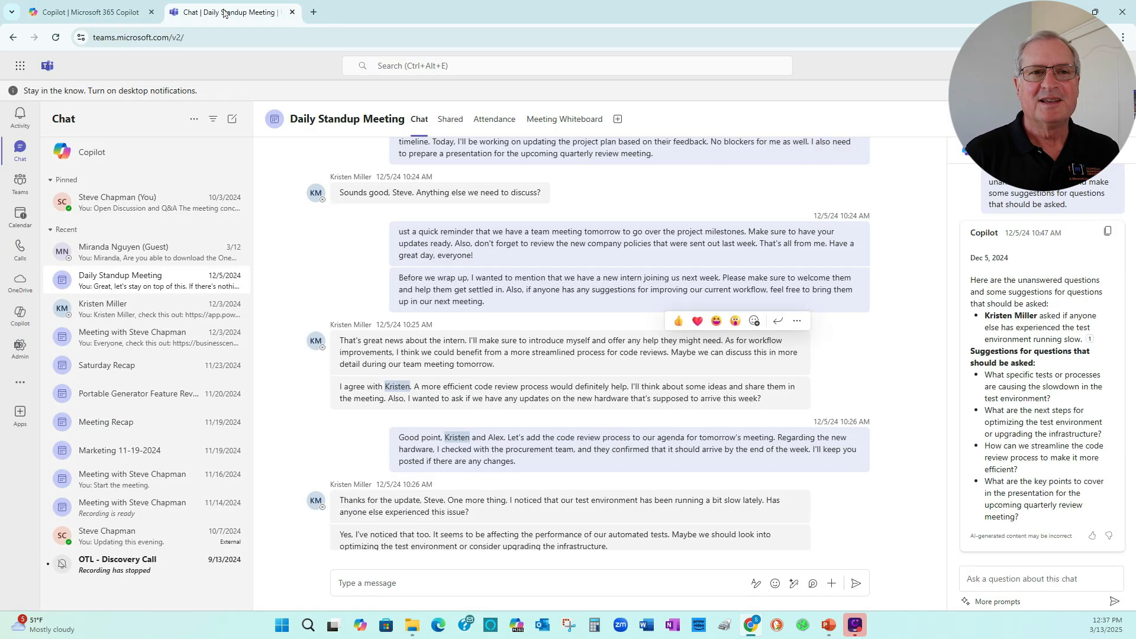